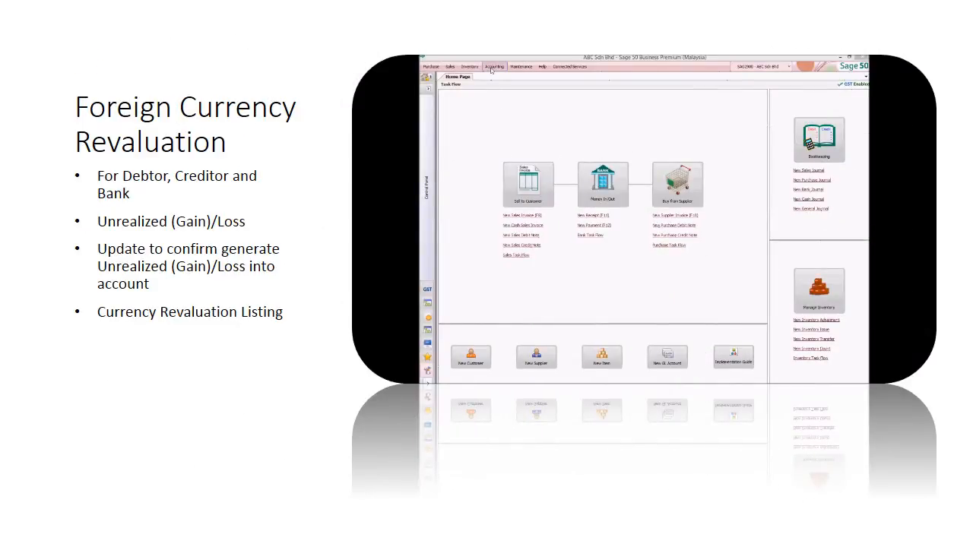
Launch Currency Revaluation Process from the Home Page Accounting menu.
left_click(493, 66)
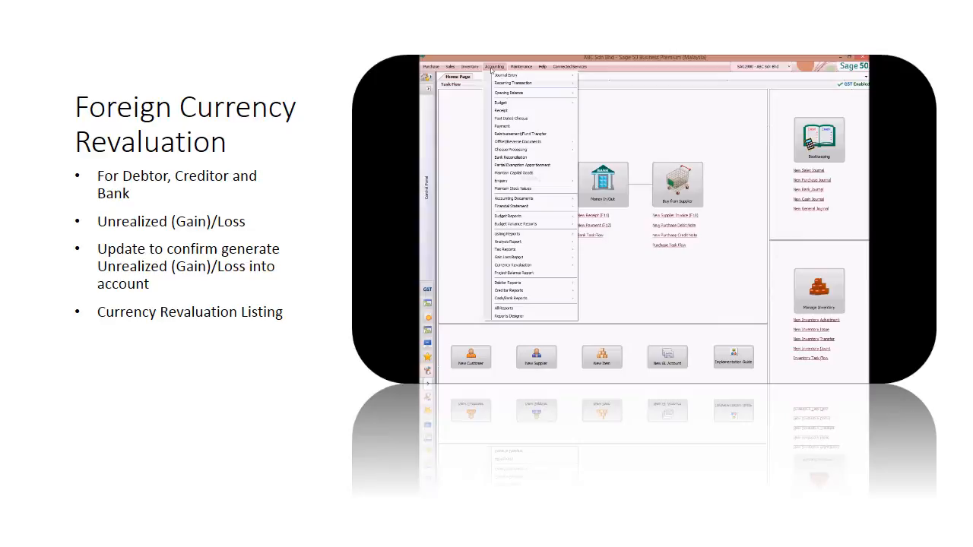
mouse_move(523, 165)
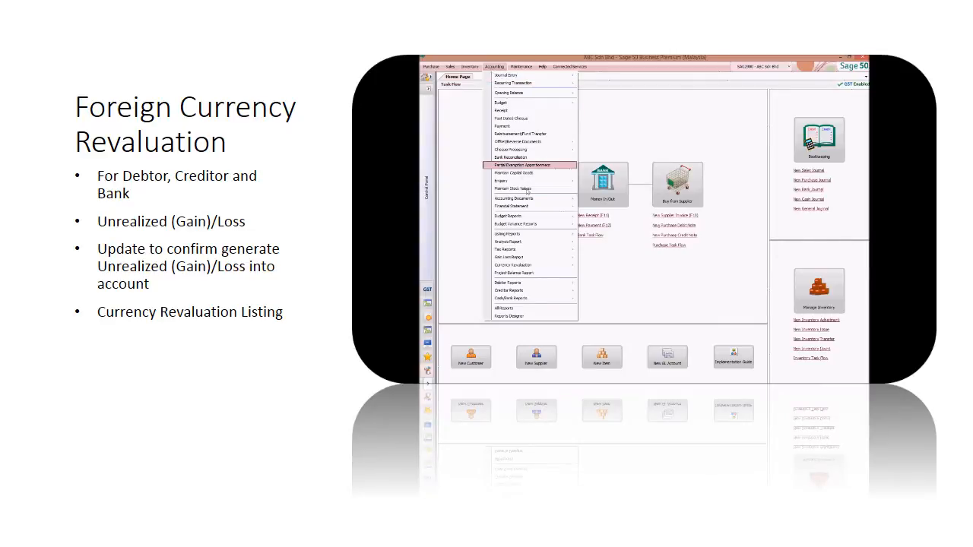
mouse_move(530, 265)
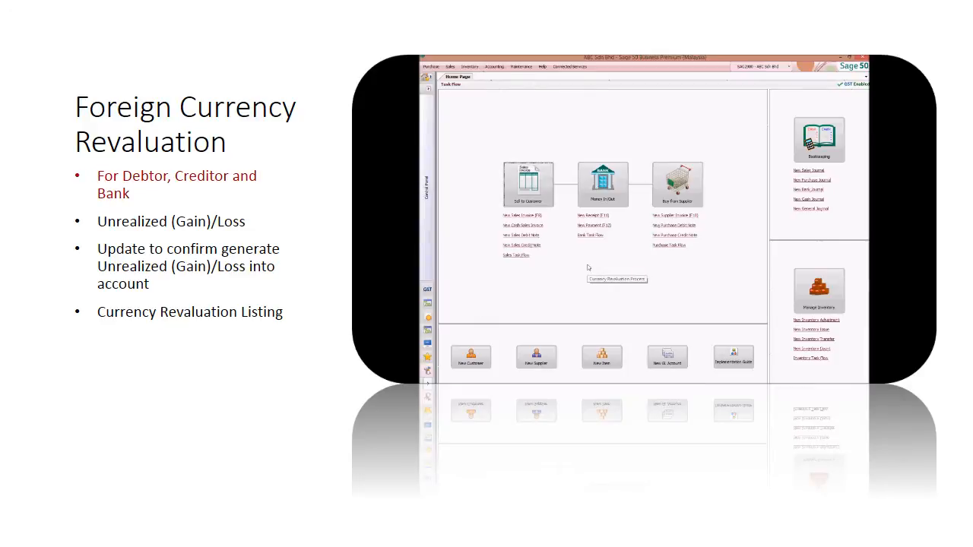
left_click(616, 279)
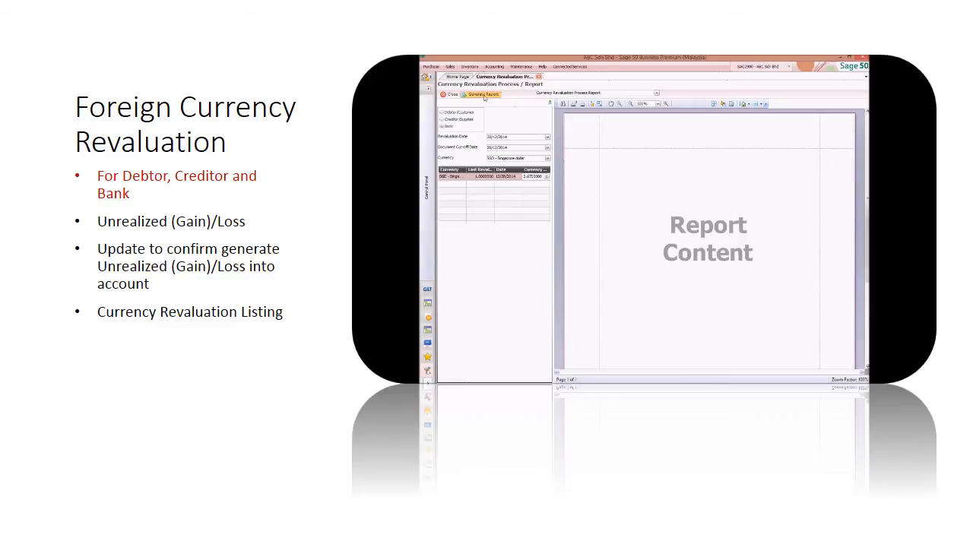
Generate the Unrealized Gain/Loss report revaluing Bank in SGD.
left_click(480, 93)
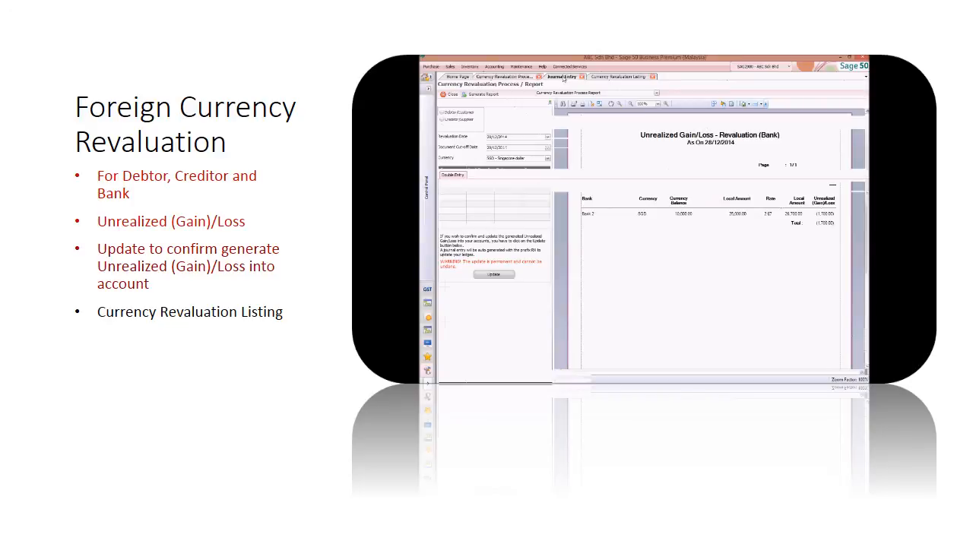
Post the bank's 1,700.00 unrealized loss as a journal and view the Currency Revaluation Listing.
left_click(494, 275)
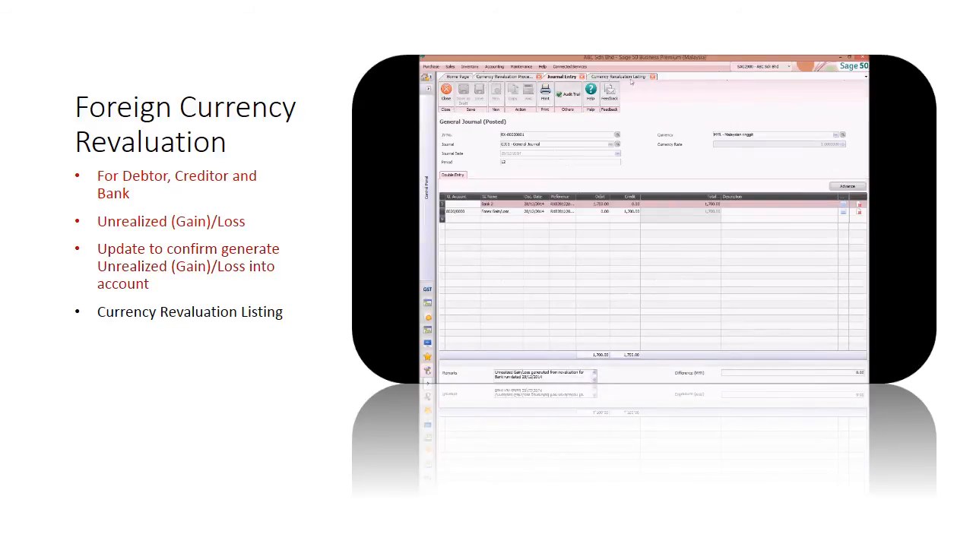
left_click(619, 76)
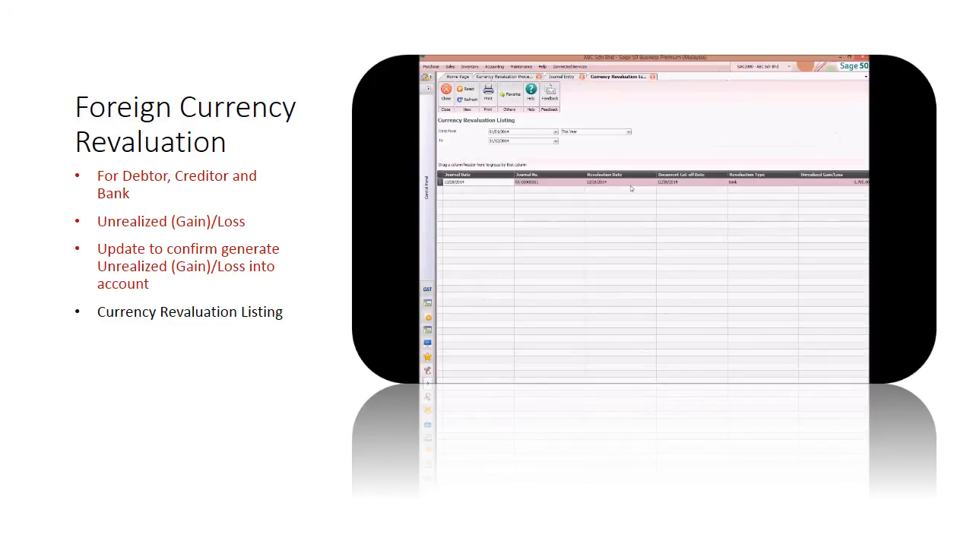